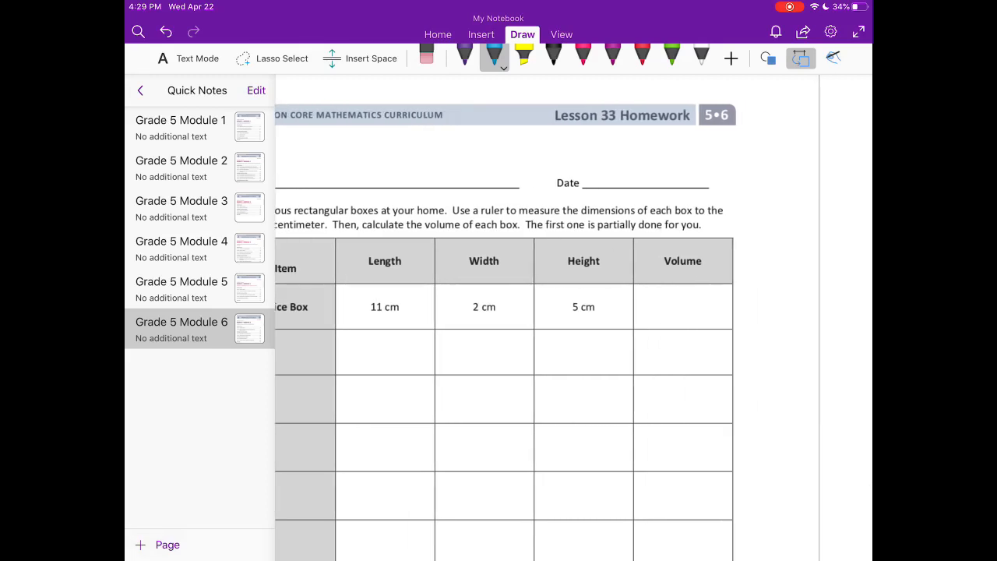
Handwrite V = L×W×H and work out 11×2×5 = 22×5 in the margin.
drag(729, 184, 779, 168)
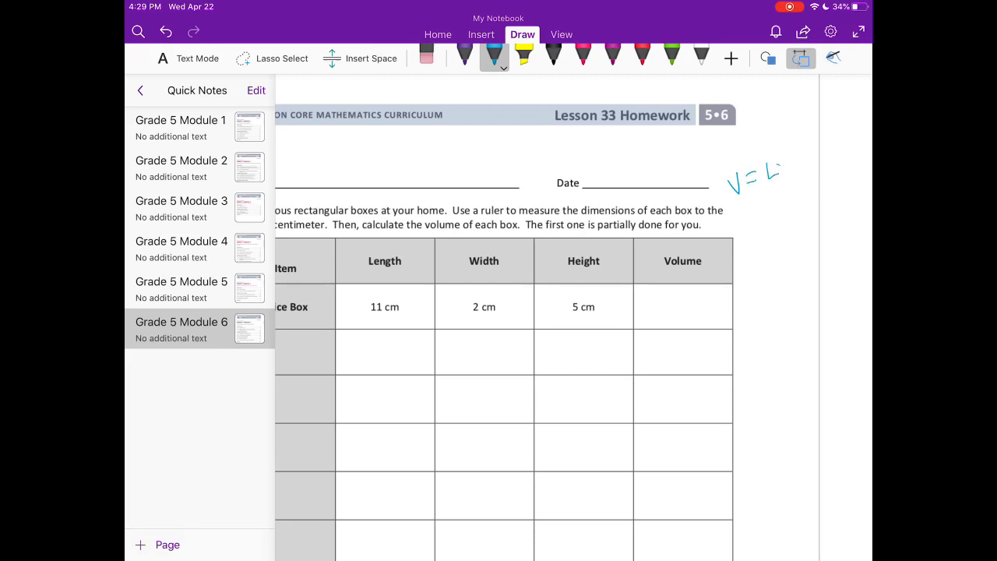
drag(748, 175, 844, 148)
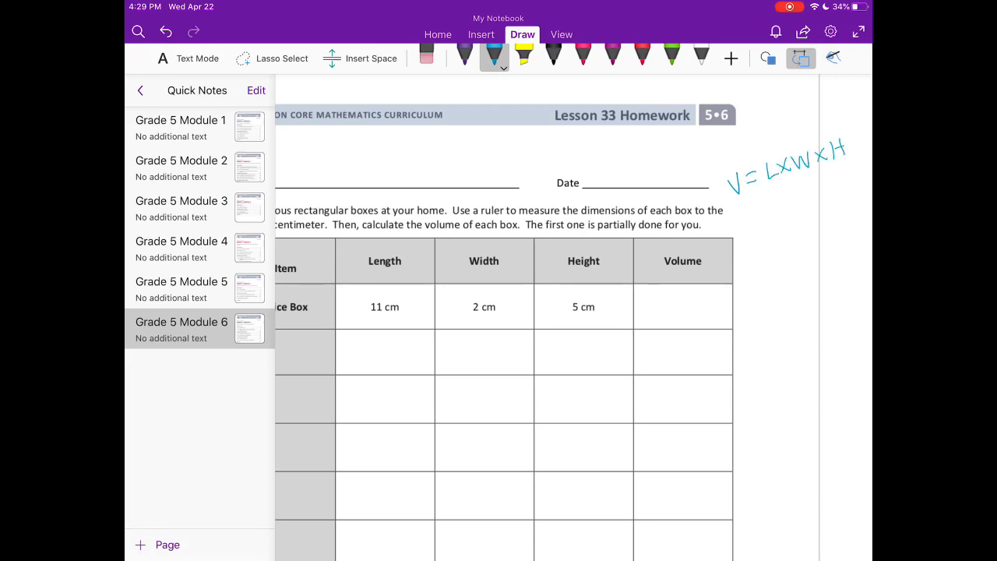
drag(741, 215, 746, 232)
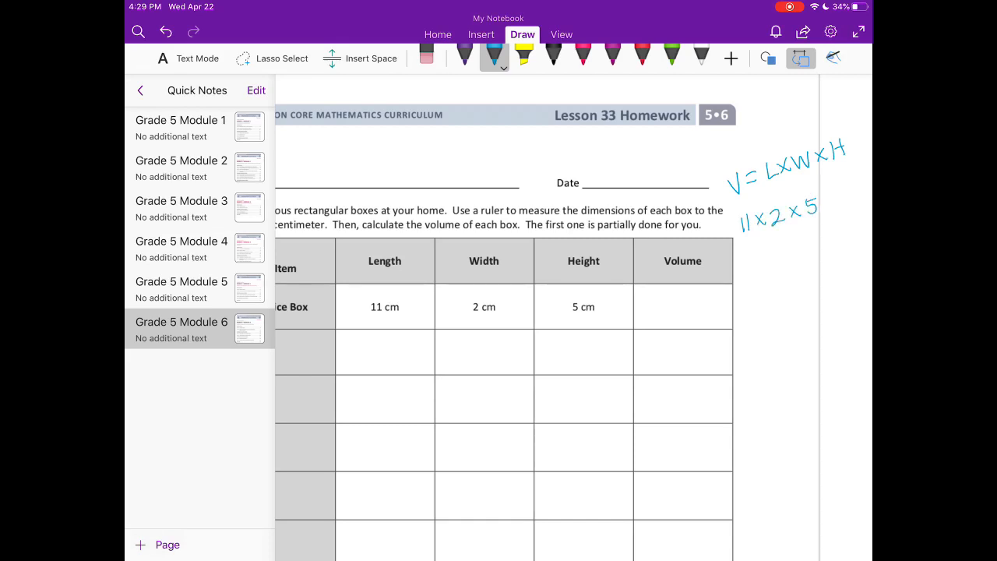
drag(756, 237, 766, 265)
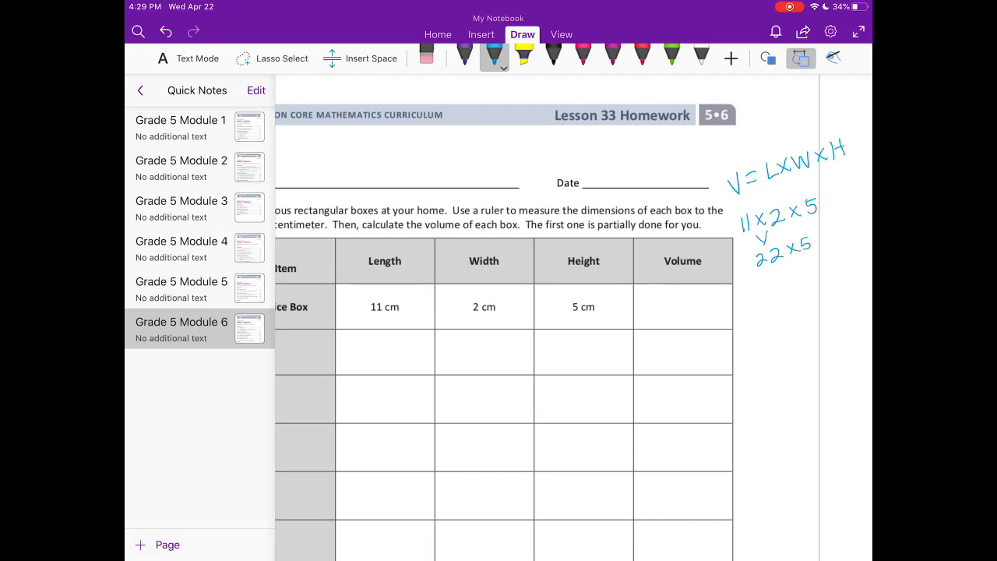
Write 110 cm³ in the juice box's Volume cell.
scroll(left, 3)
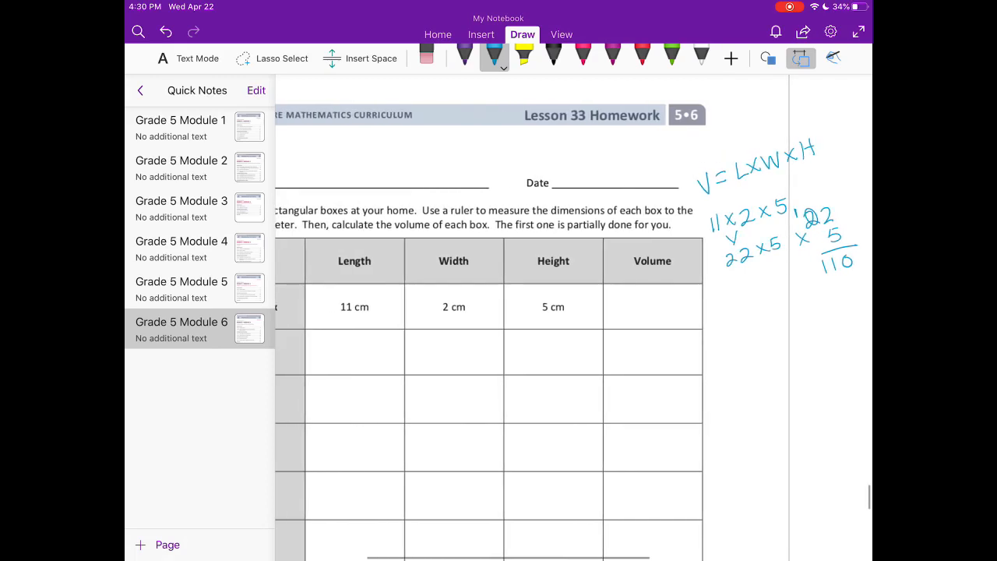
drag(615, 308, 644, 309)
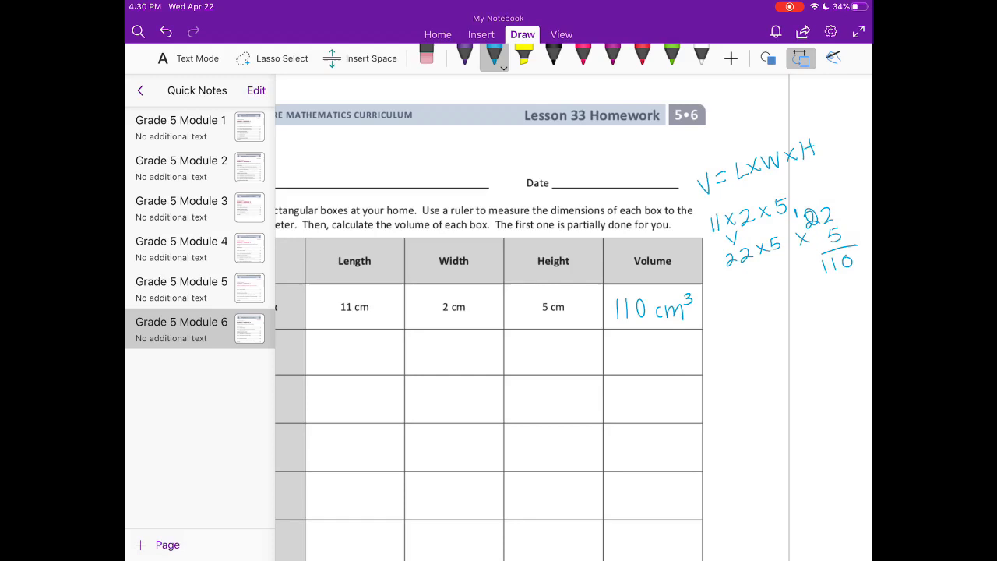
Scroll down to problem 2 about the super-size juice box and begin writing 11 × 4 × 7.
scroll(right, 3)
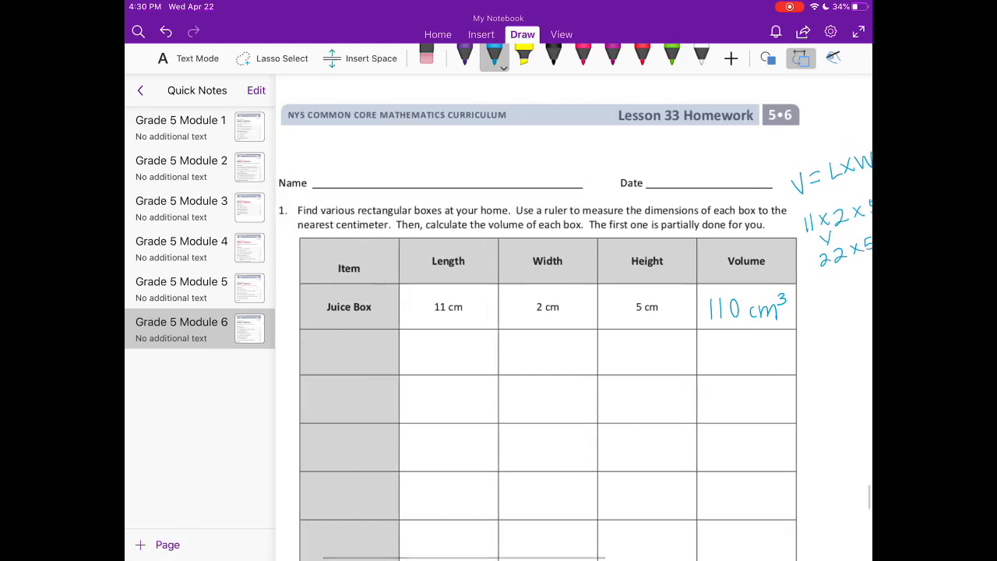
scroll(down, 3)
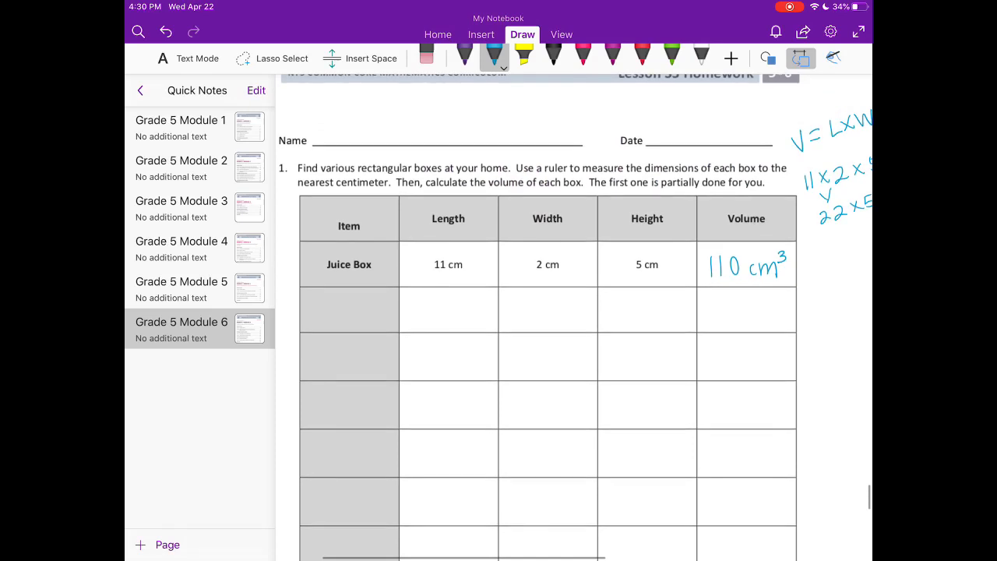
scroll(down, 3)
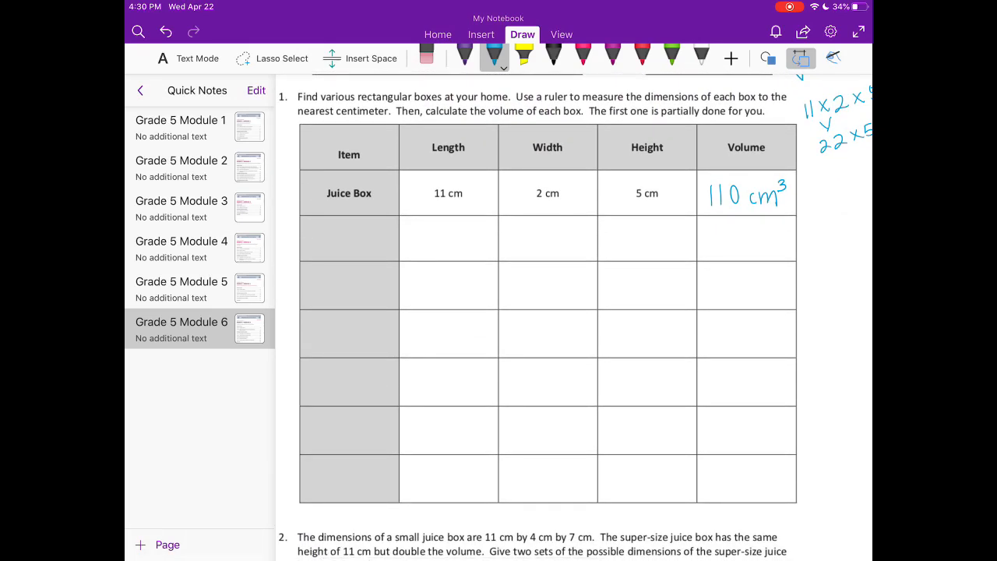
scroll(down, 3)
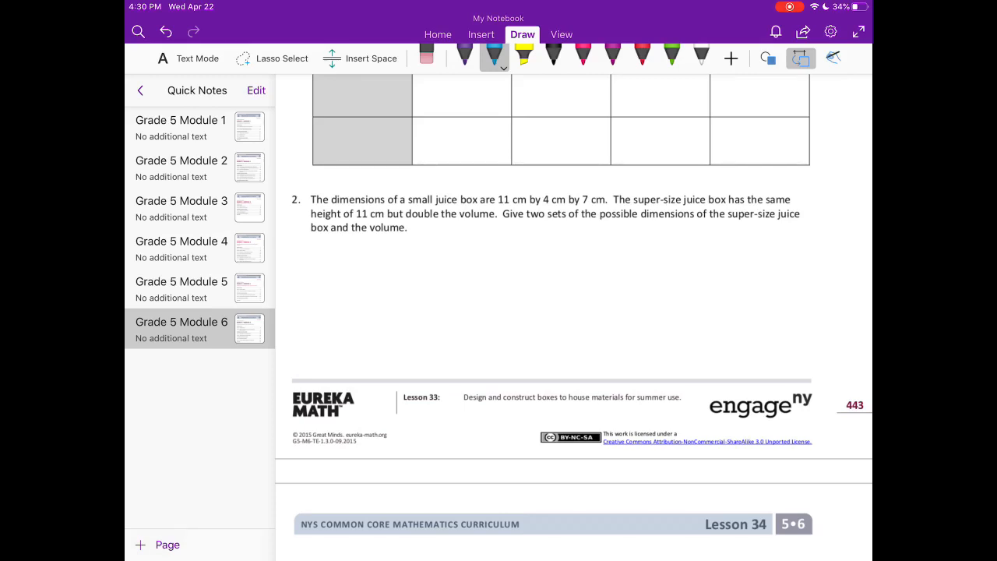
click(315, 255)
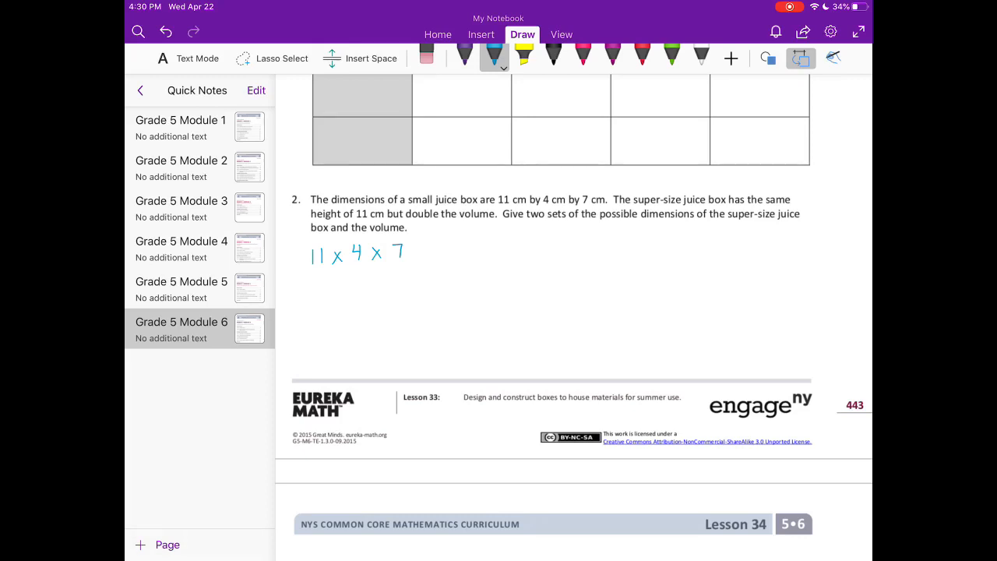
Work out 11 × 4 × 7 as 44 × 7 = 308 cm³ and begin an 11 × _ × _ template.
drag(326, 298, 342, 294)
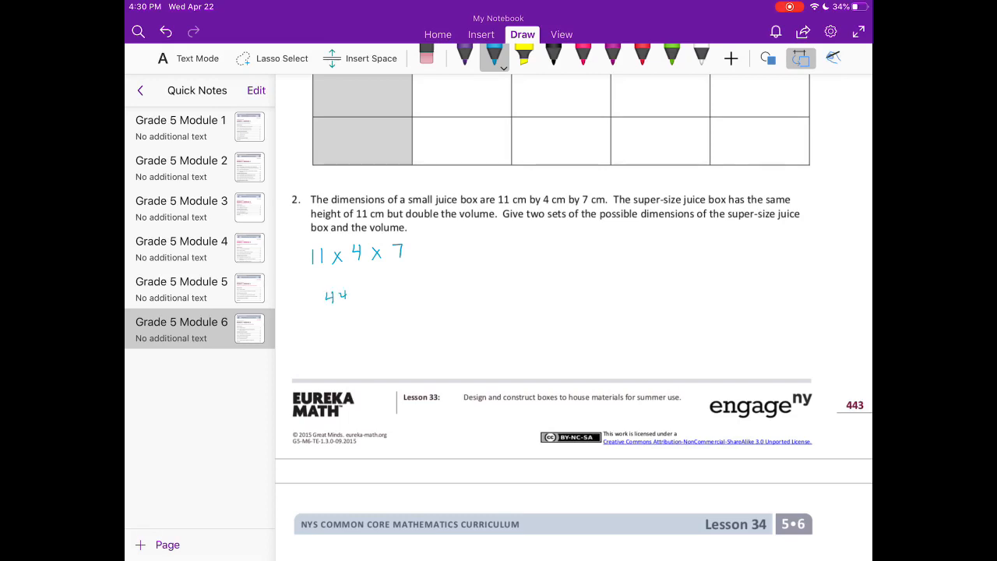
drag(321, 312, 361, 323)
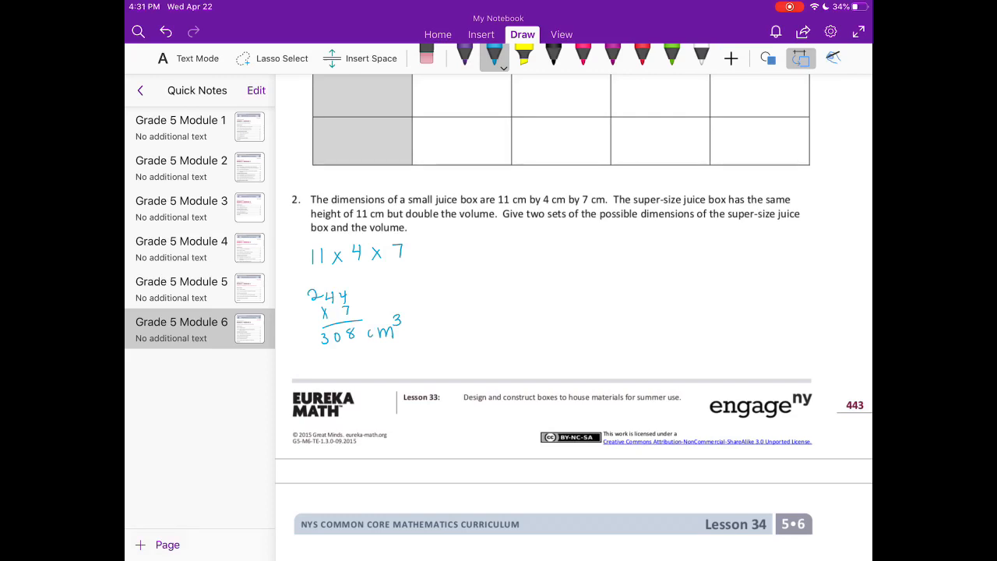
drag(515, 240, 528, 265)
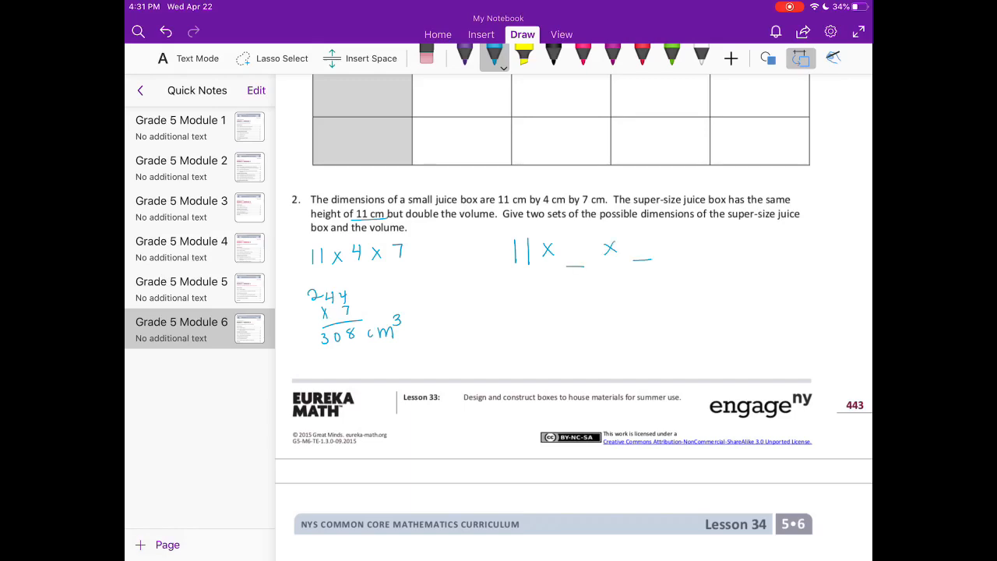
Fill the two super-size sets as 11 × 8 × 7 and 11 × 4 × 14, circling the 4.
drag(513, 299, 588, 299)
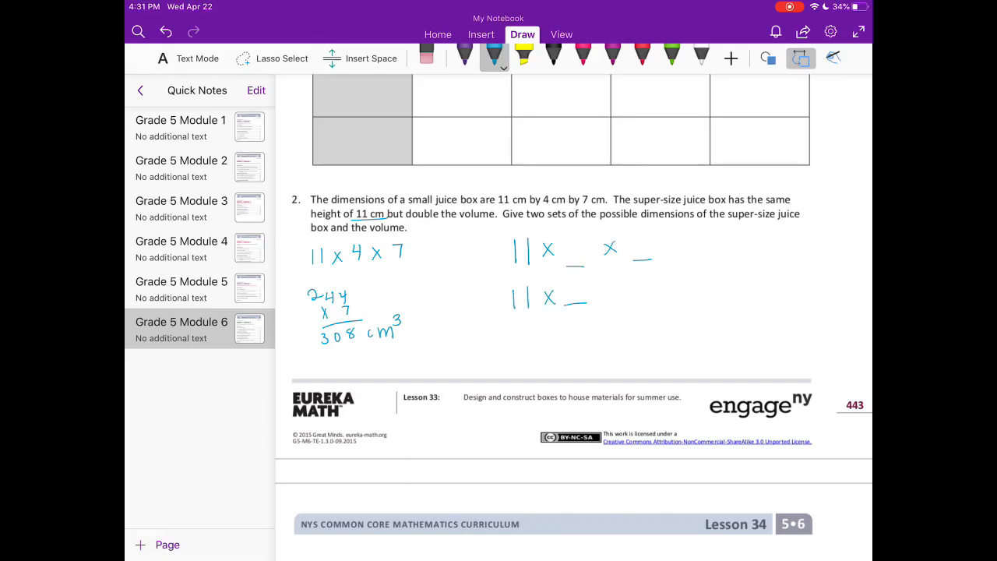
drag(599, 296, 657, 295)
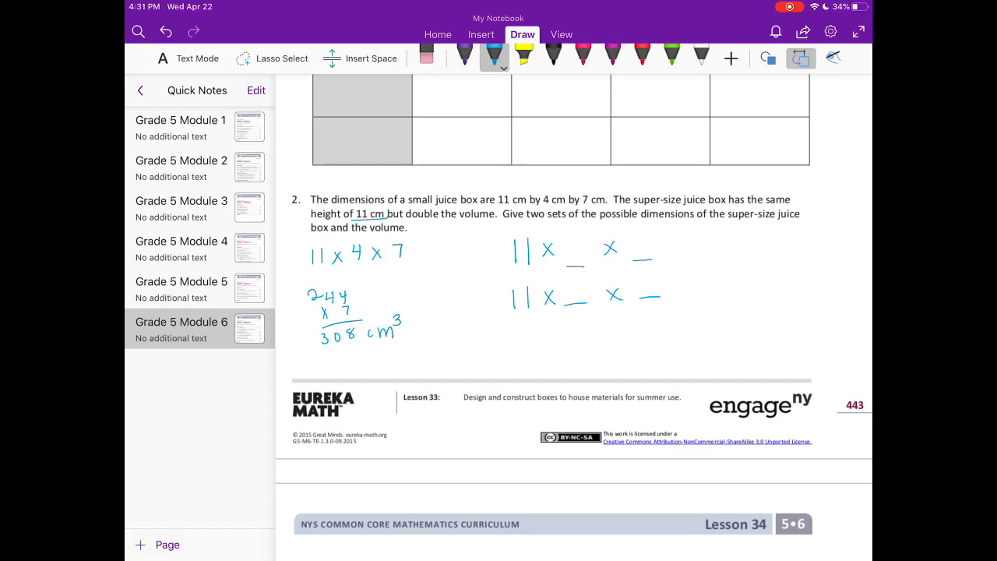
drag(346, 237, 366, 265)
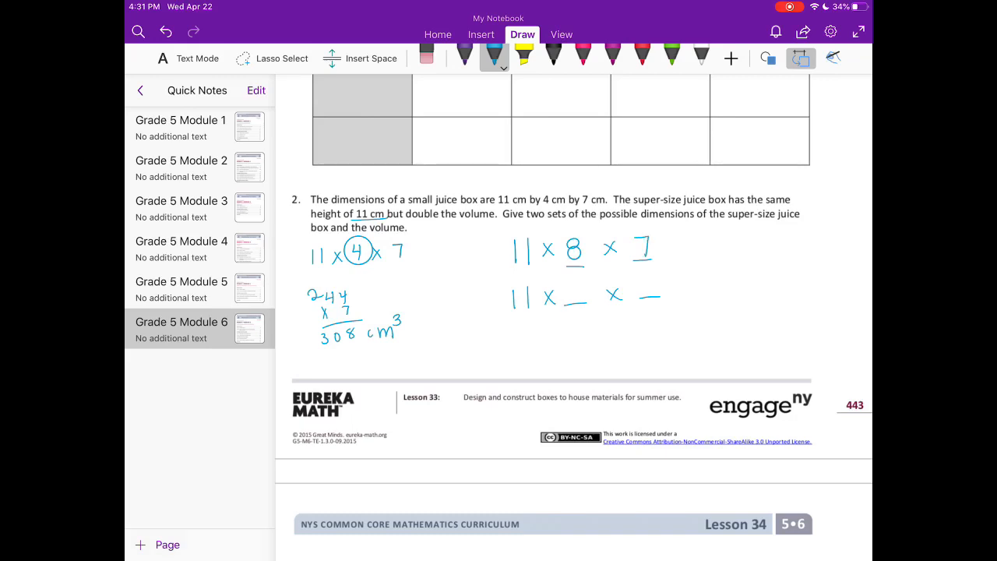
drag(564, 282, 574, 292)
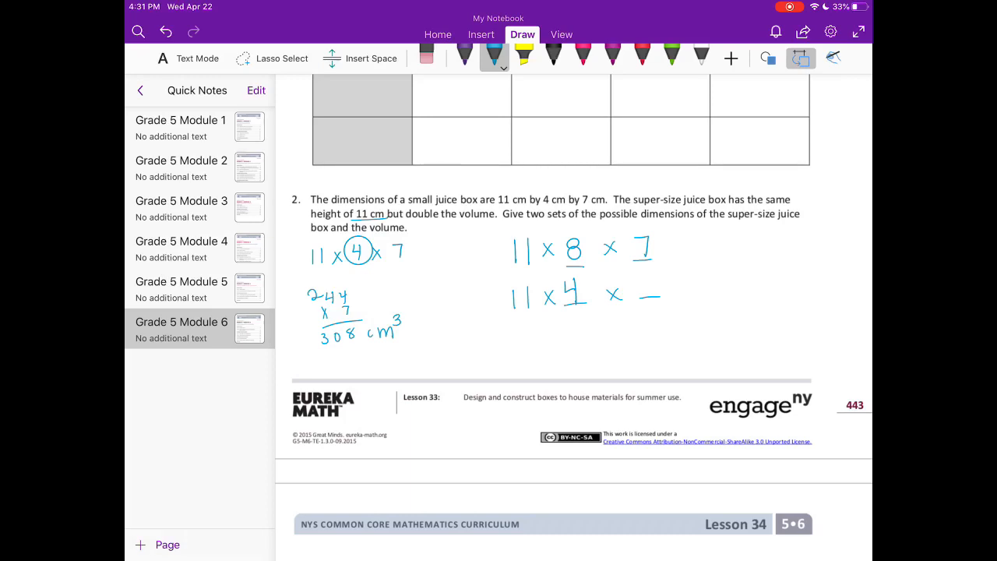
drag(638, 299, 661, 281)
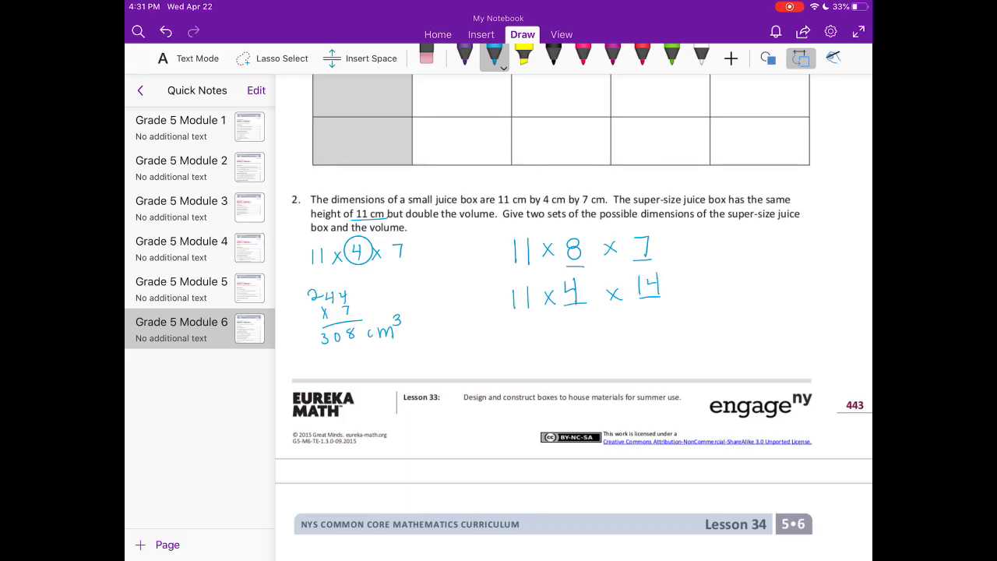
Begin doubling 308 to find the super-size volume.
scroll(up, 3)
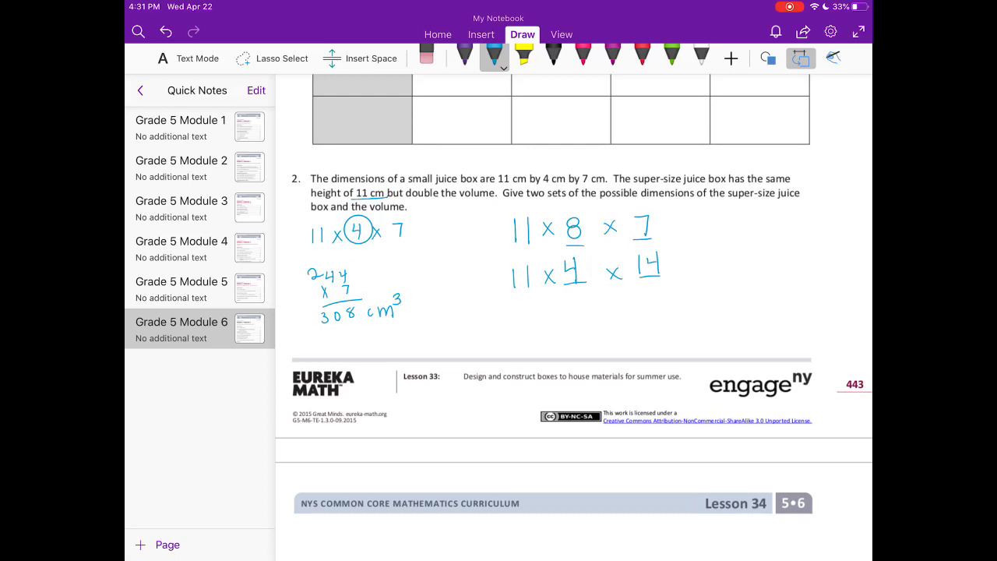
drag(311, 335, 361, 346)
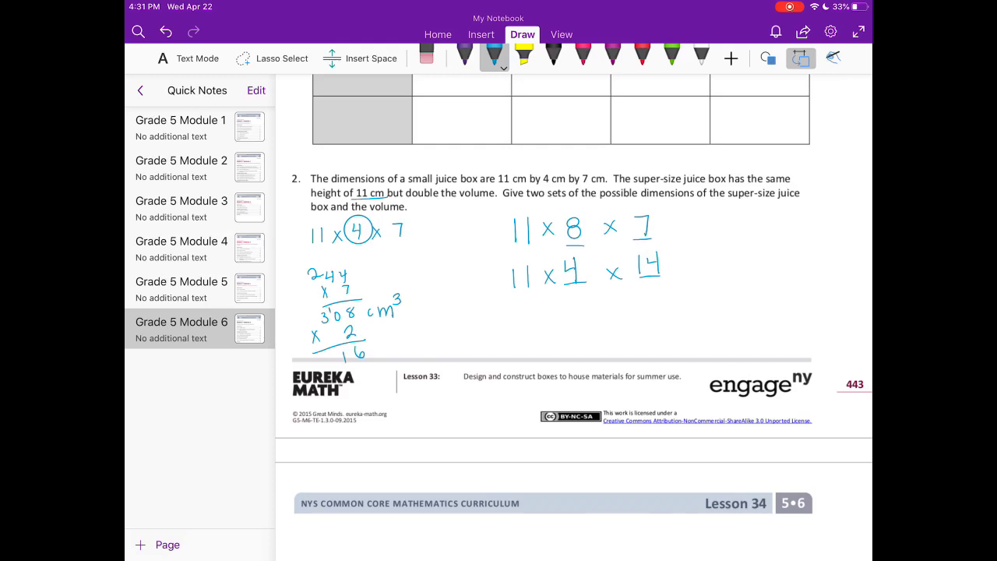
Work out 308 × 2 = 616 and check 88 × 7 = 616 with its carry.
drag(327, 355, 336, 366)
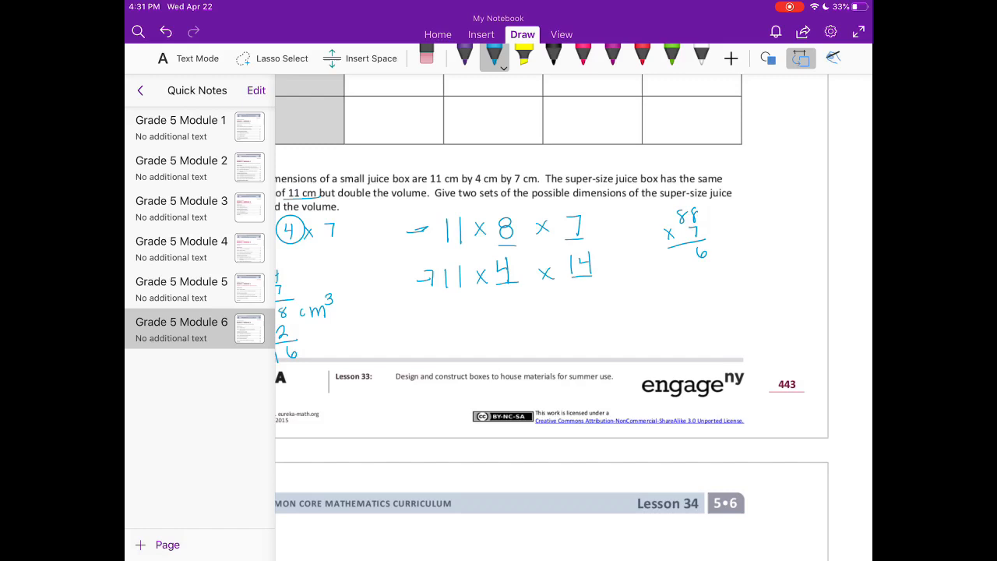
click(667, 215)
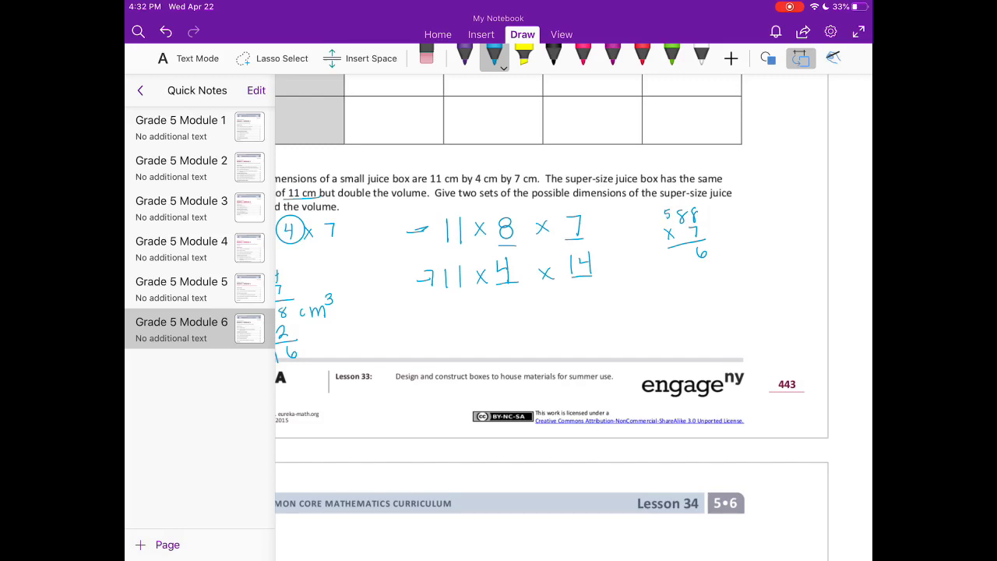
click(688, 252)
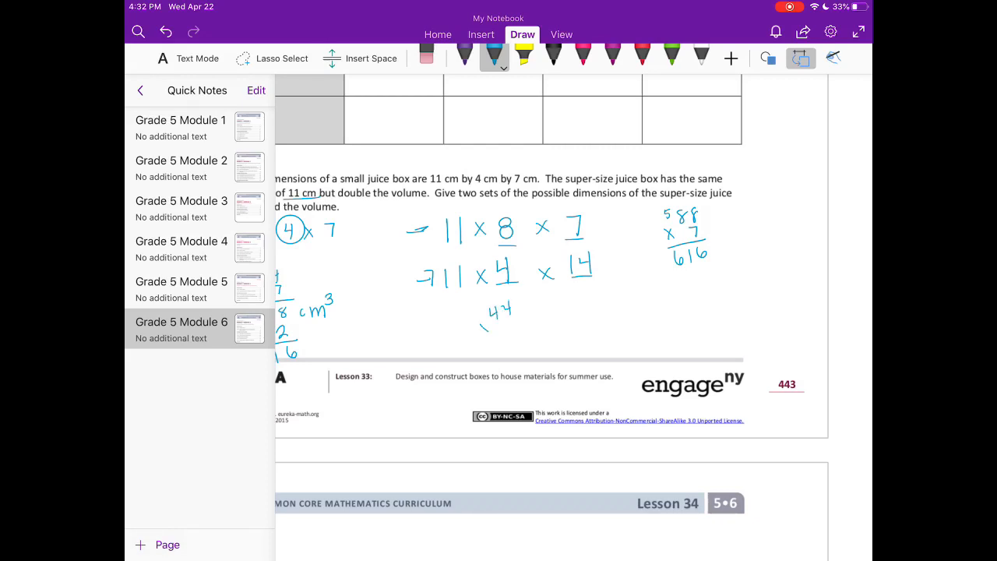
Check 44 × 14 = 616 and start the first final answer.
drag(480, 327, 530, 343)
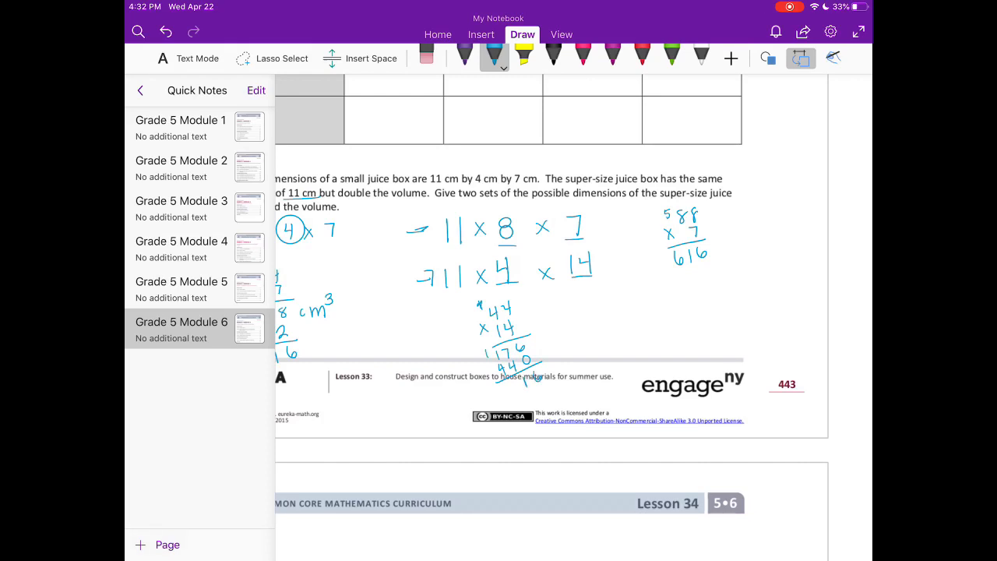
click(506, 386)
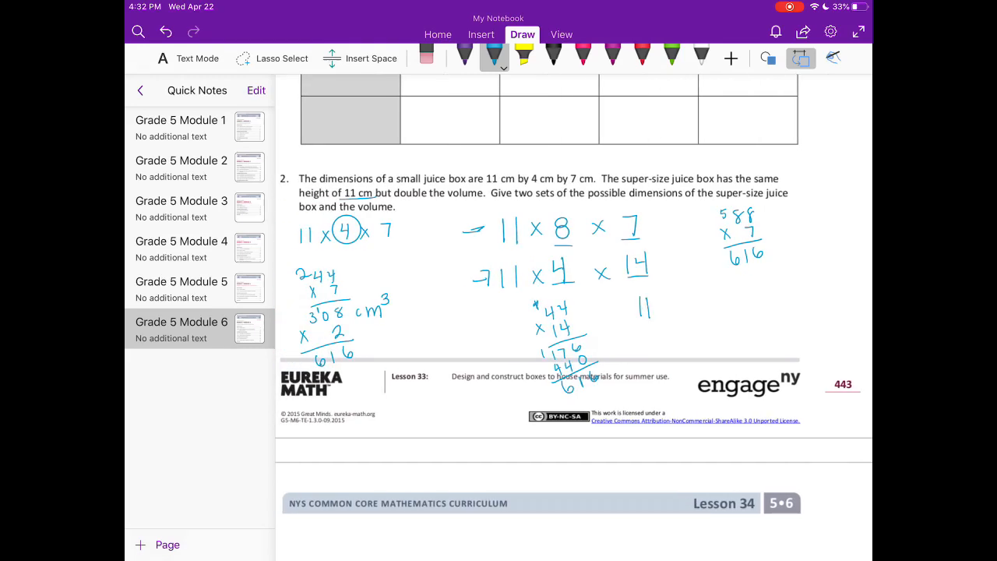
Write the answer 11 cm × 8 cm × 7 cm and begin 11 cm × 4 cm × below.
drag(641, 305, 717, 306)
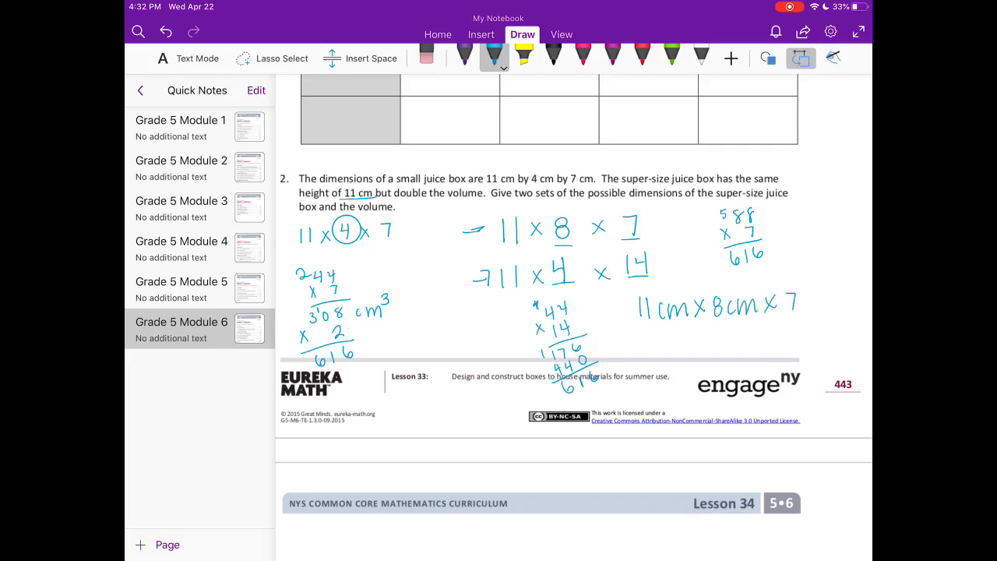
drag(794, 303, 834, 311)
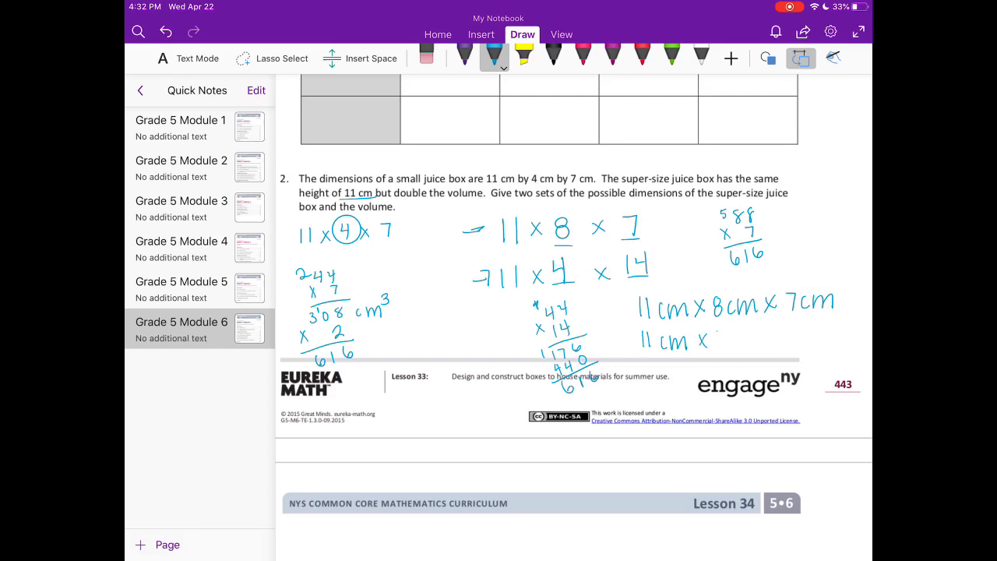
drag(704, 339, 775, 340)
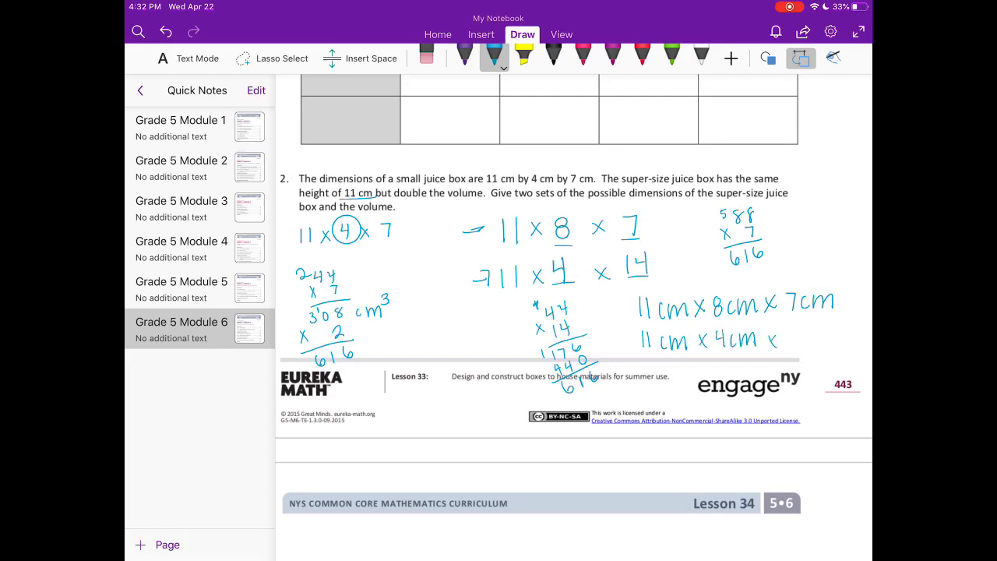